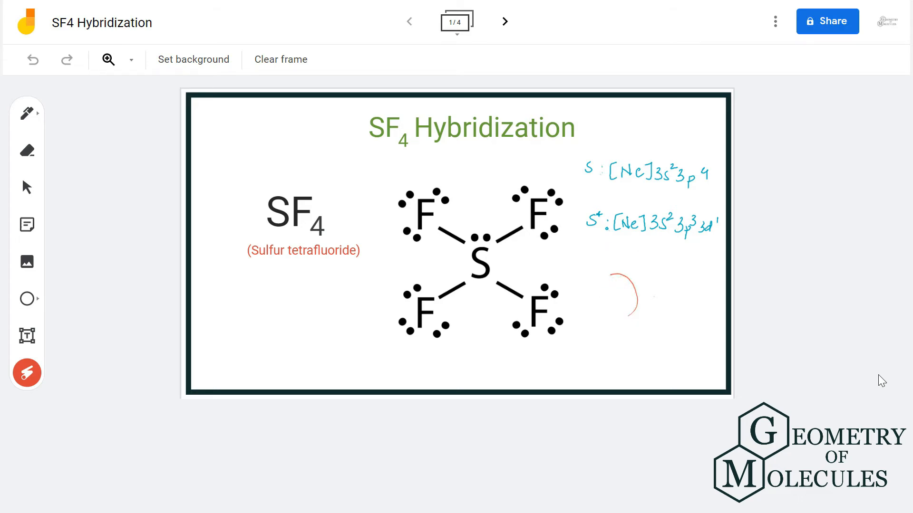
{"action": "mouse_move", "coordinate": [504, 22]}
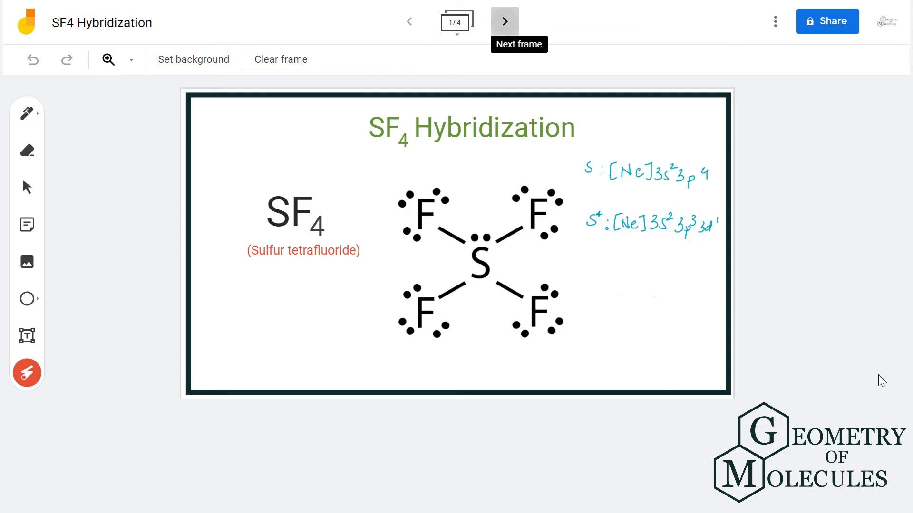
Advance through the SF4 seesaw frame with Steric Number 5 to the hybridization chart frame
{"action": "left_click", "coordinate": [504, 21]}
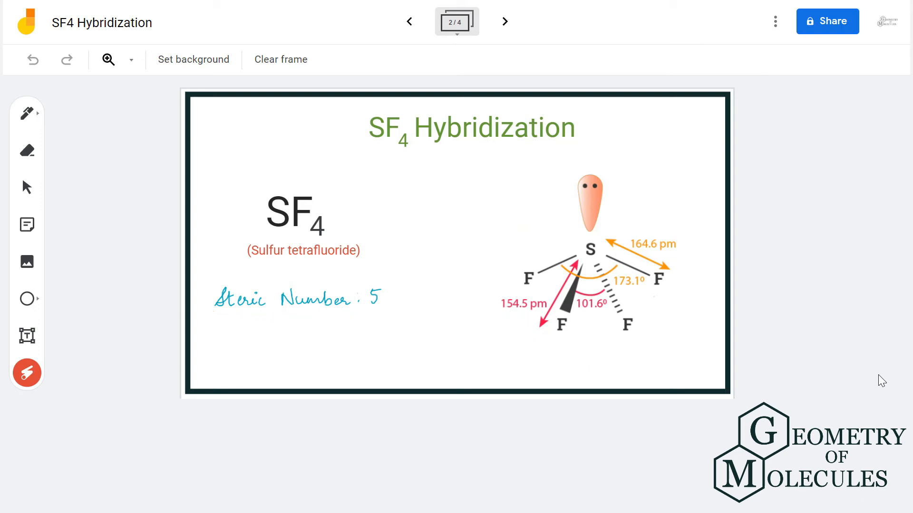
{"action": "left_click", "coordinate": [504, 21]}
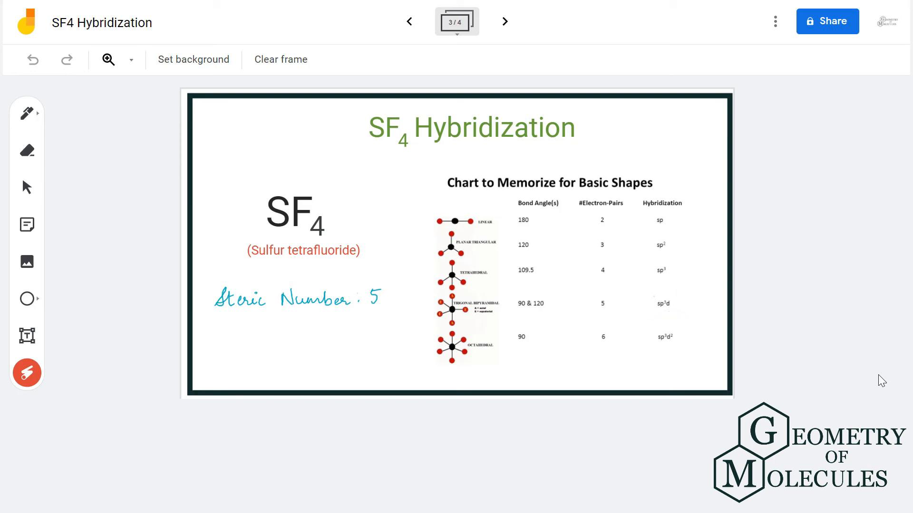
Advance past the hybridization chart to the final Thank You frame
{"action": "left_click", "coordinate": [504, 22]}
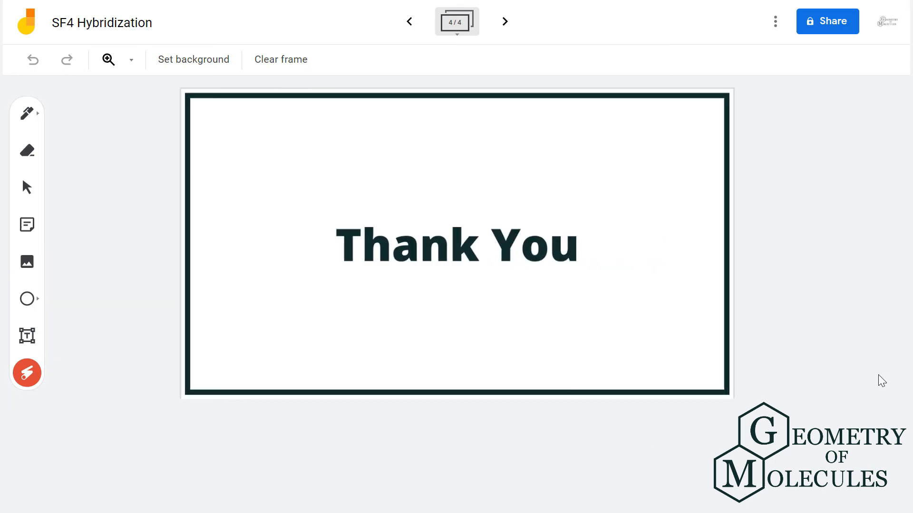